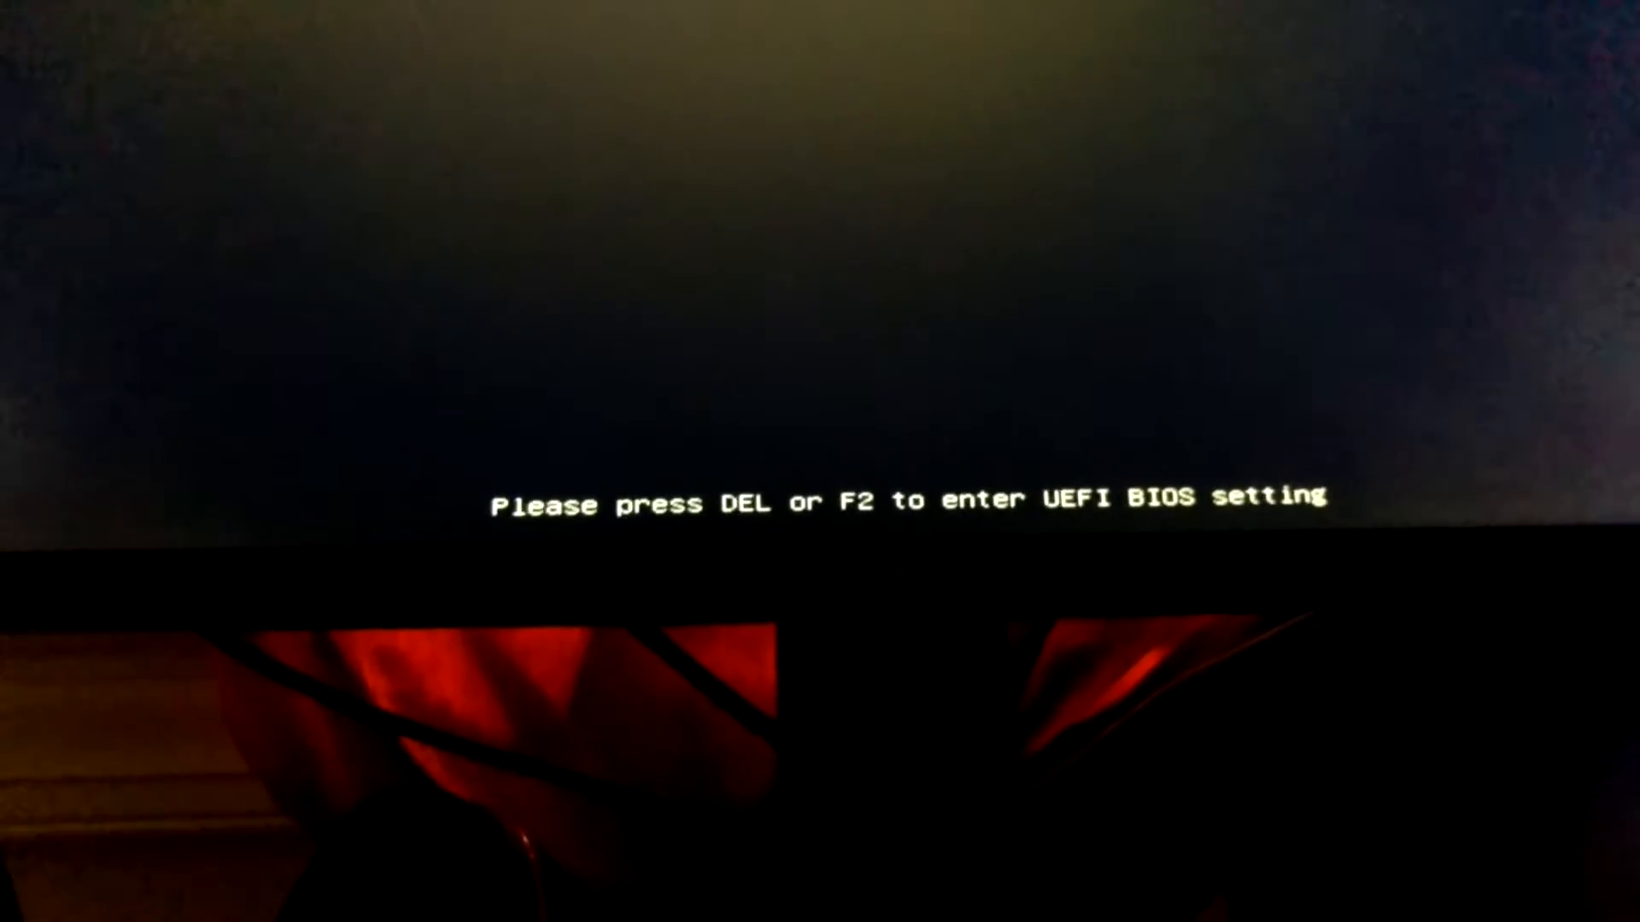
# Enter the UEFI BIOS setup at the boot prompt, landing on the EZ Mode overview
pyautogui.press('Delete')
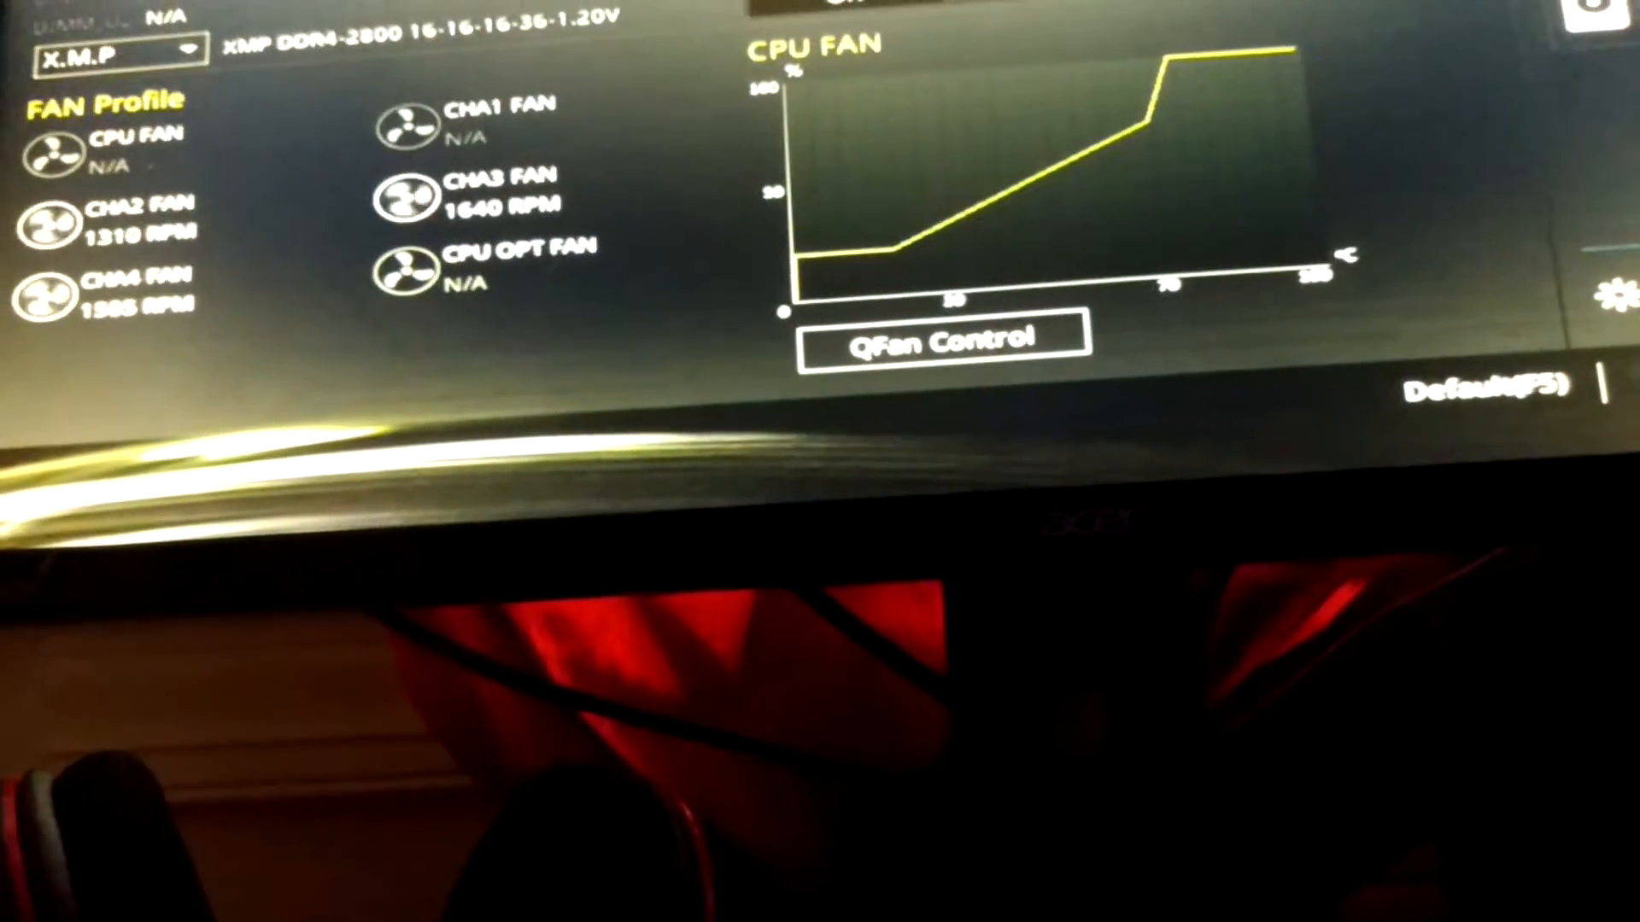